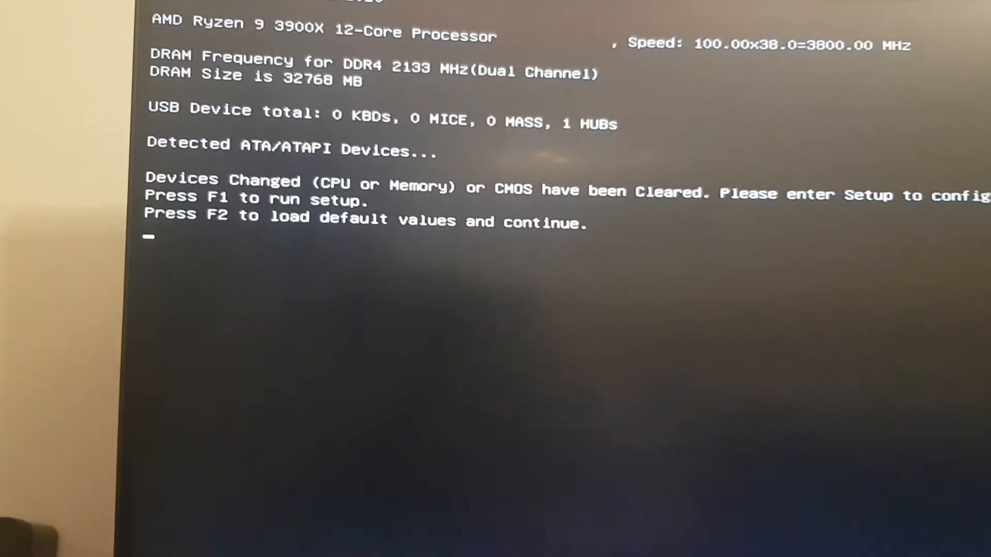
Choose F1 at the devices-changed POST warning to enter MSI Click BIOS EZ Mode
{"action": "key", "text": "F1"}
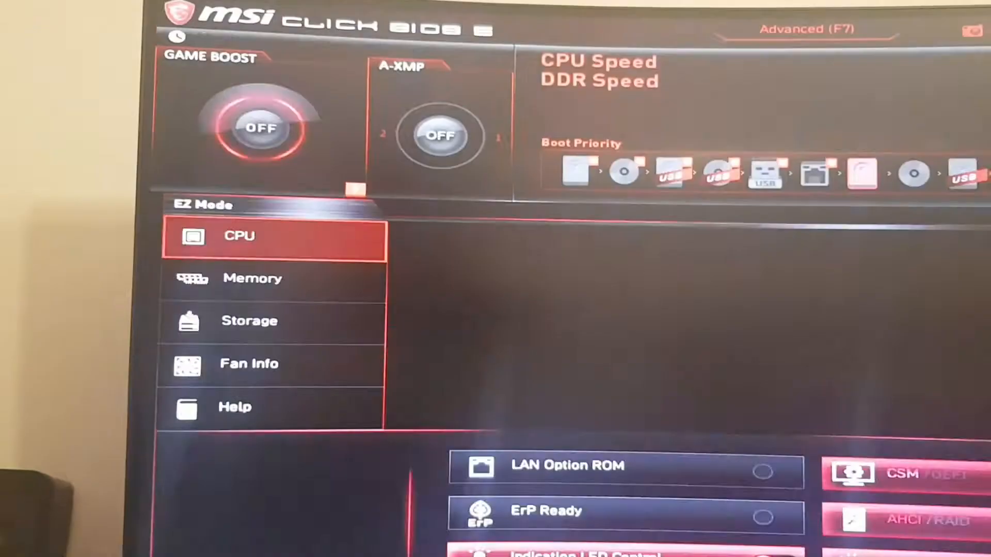